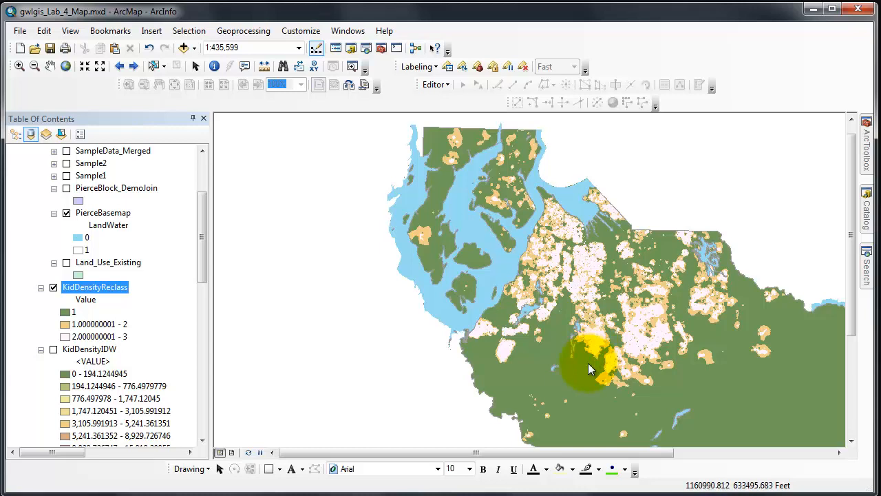
- Launch Raster Calculator from Spatial Analyst Tools > Map Algebra in ArcToolbox
left_click(589, 369)
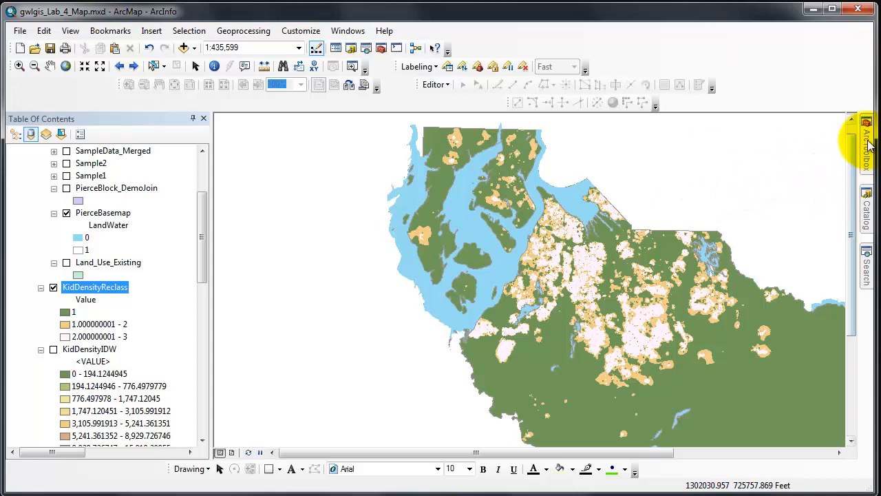
left_click(868, 135)
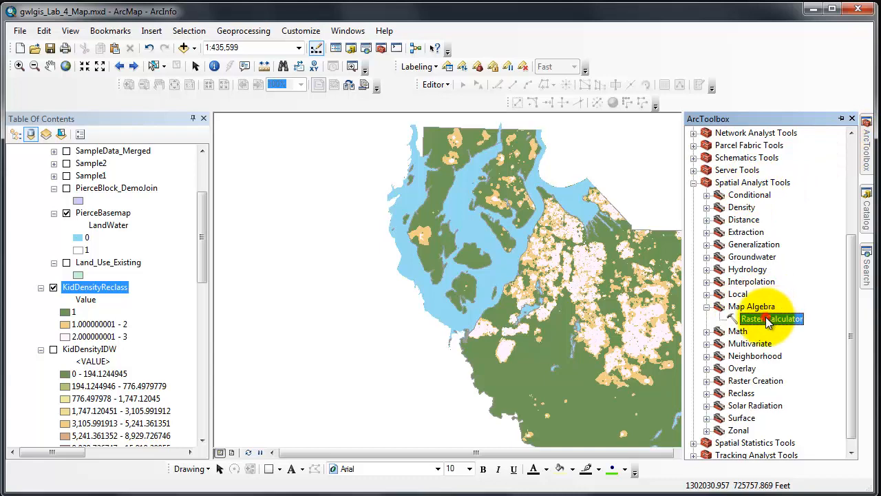
double_click(771, 318)
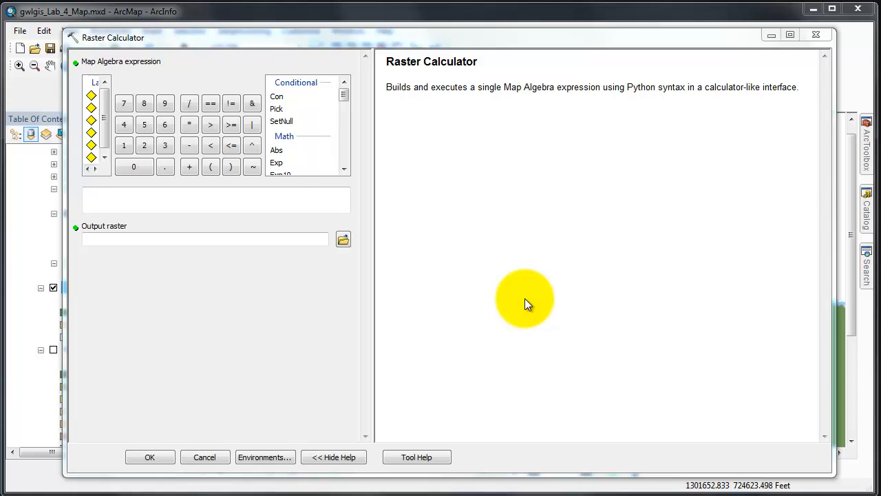
mouse_move(528, 306)
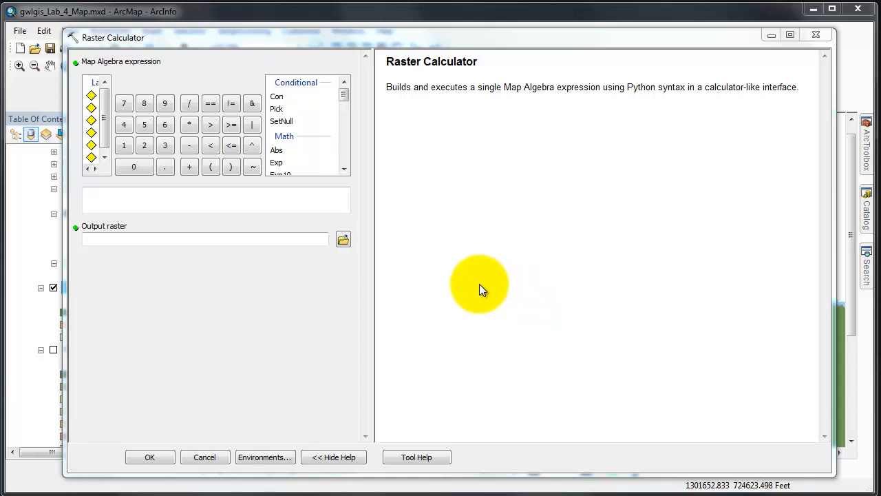
mouse_move(471, 283)
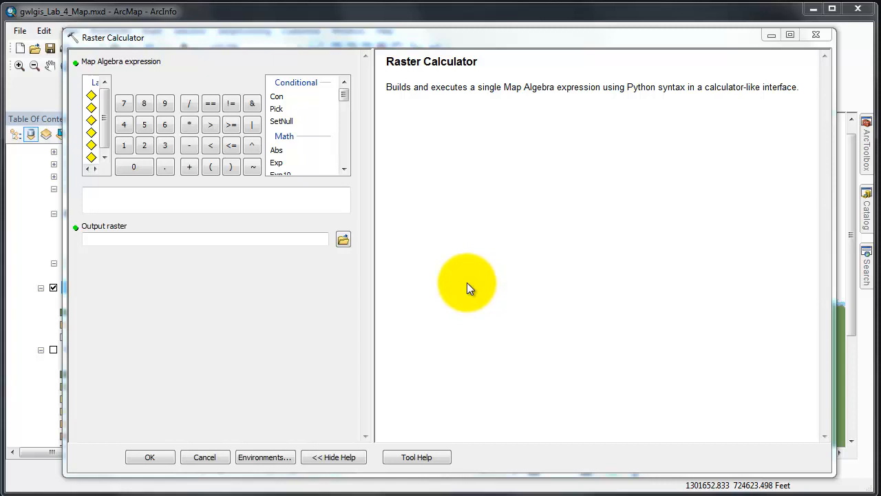
mouse_move(468, 287)
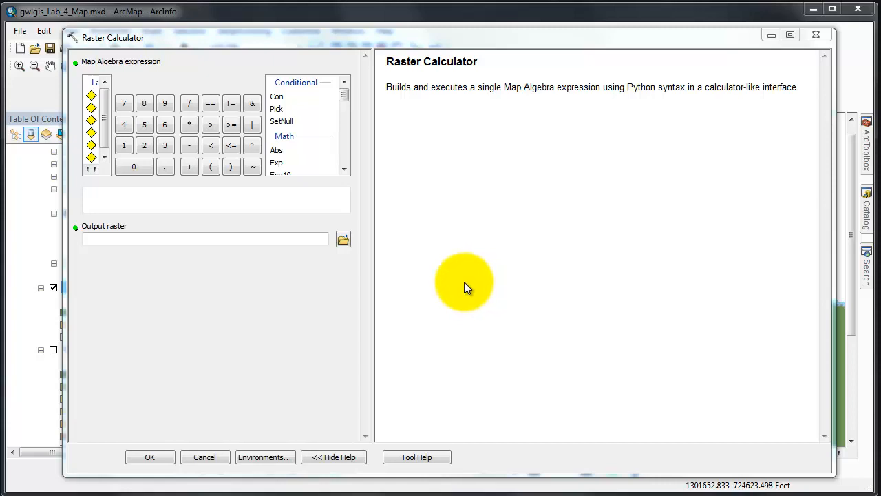
mouse_move(468, 290)
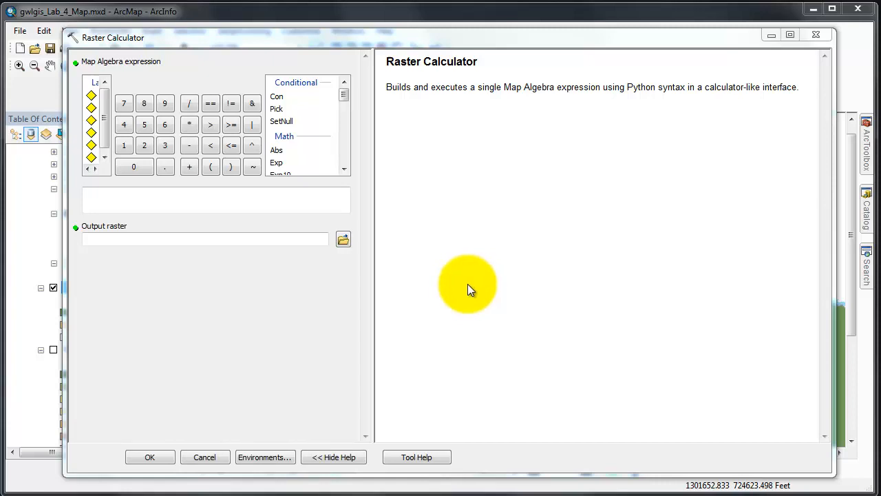
mouse_move(378, 212)
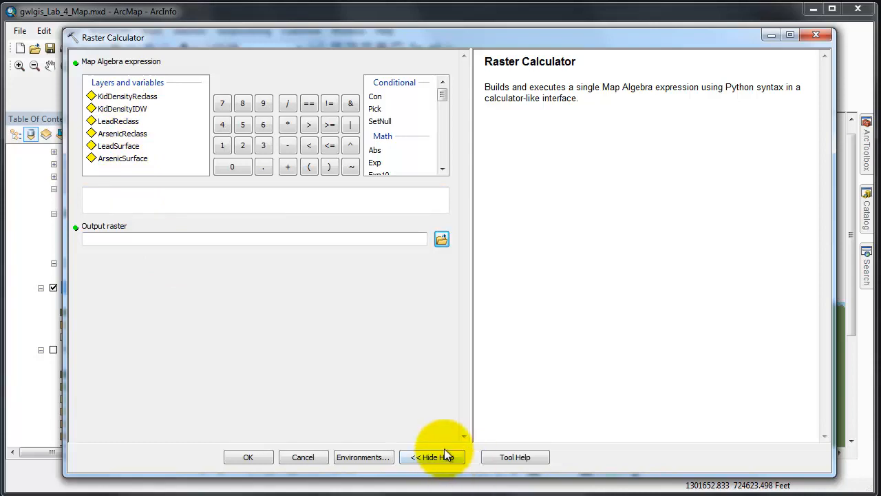
left_click(432, 458)
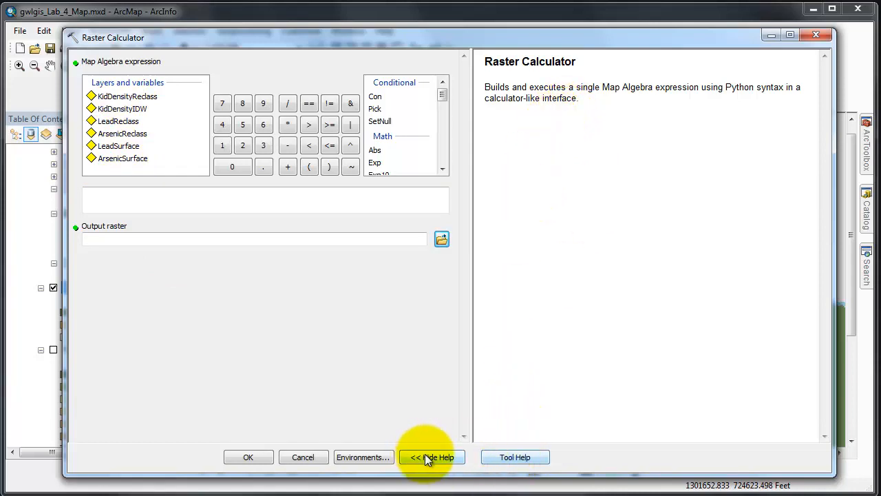
left_click(515, 457)
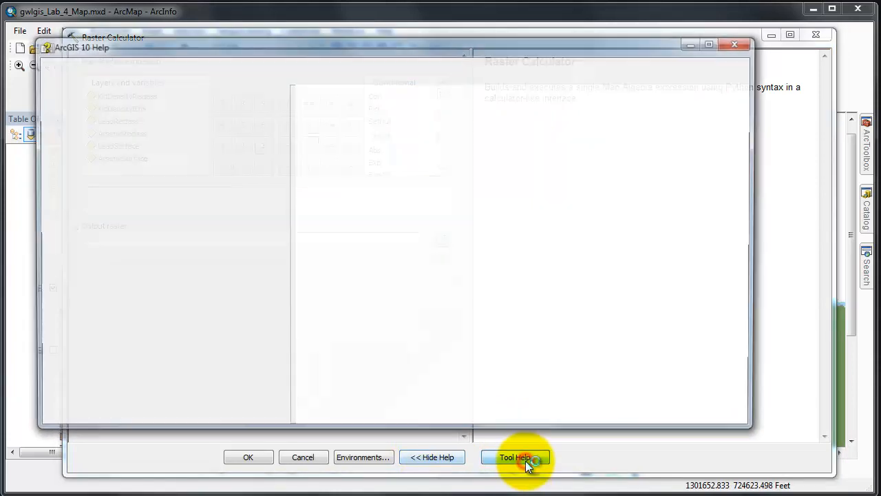
left_click(514, 457)
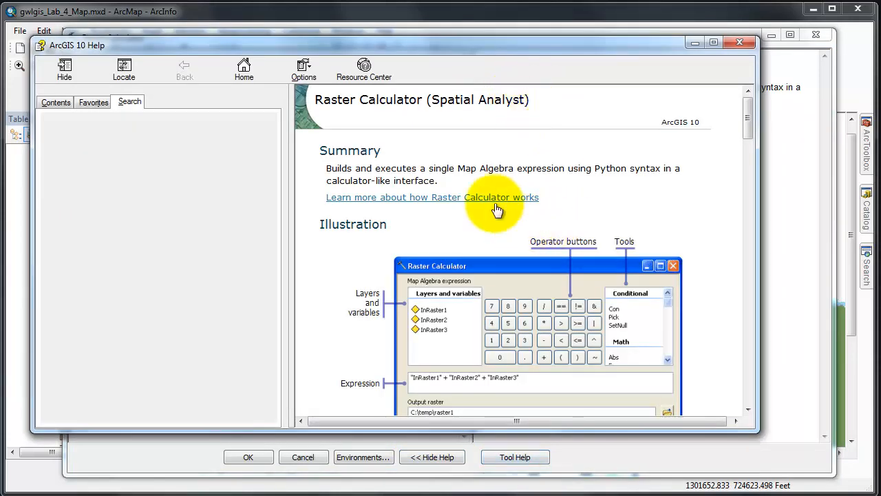
mouse_move(427, 229)
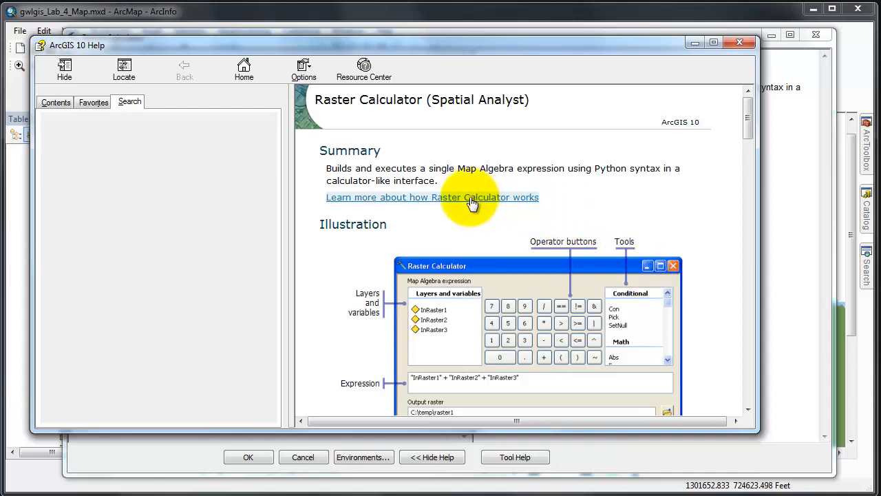
mouse_move(453, 202)
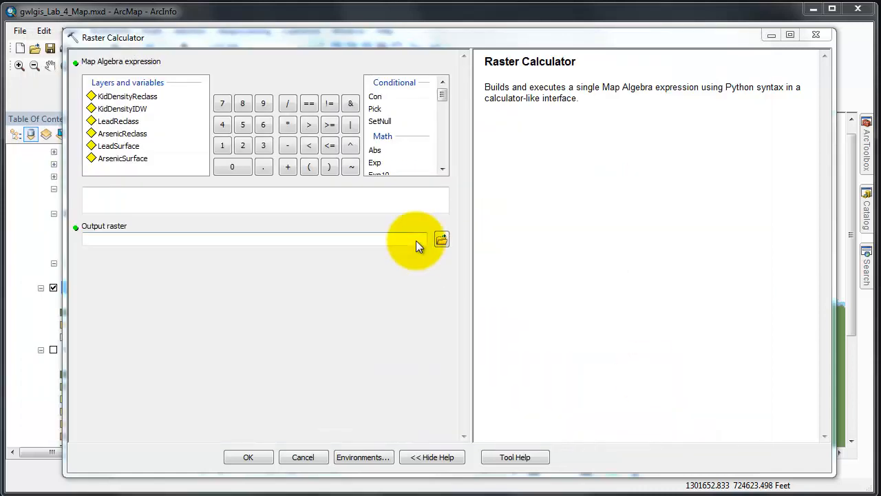
mouse_move(220, 259)
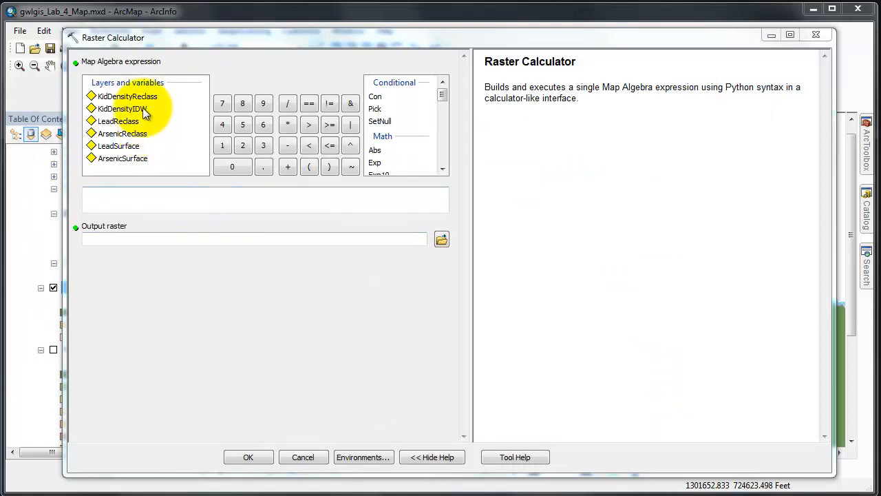
- Build the expression "KidDensityReclass" + "LeadReclass" + "ArsenicReclass" from the layer list
double_click(127, 96)
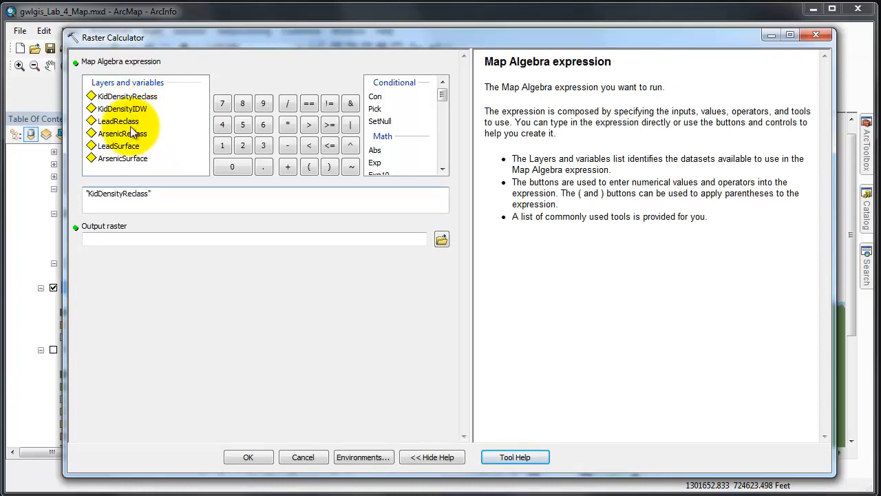
double_click(118, 122)
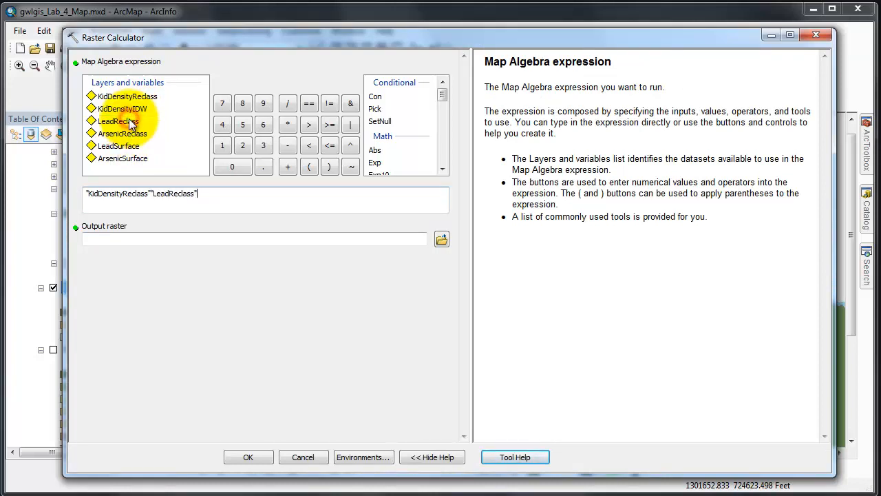
double_click(123, 133)
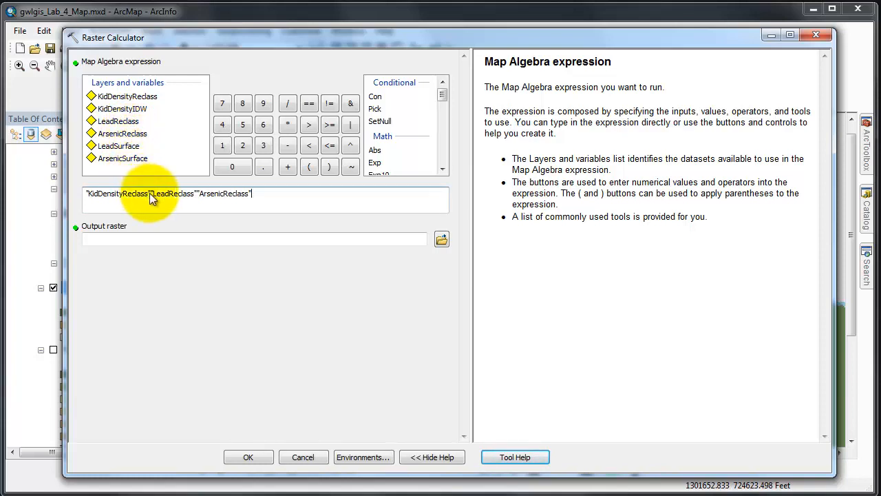
left_click(288, 166)
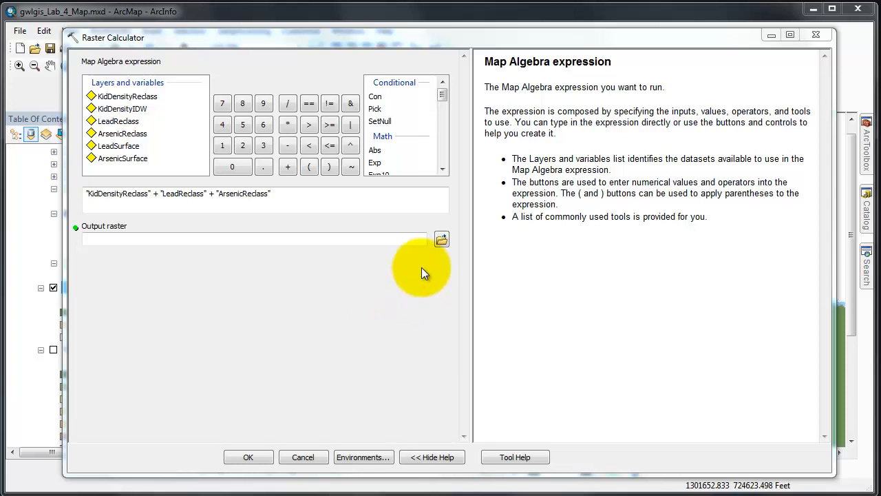
- Save the output raster as ToxicRemediation in Lab4Geodatabase.gdb
left_click(440, 239)
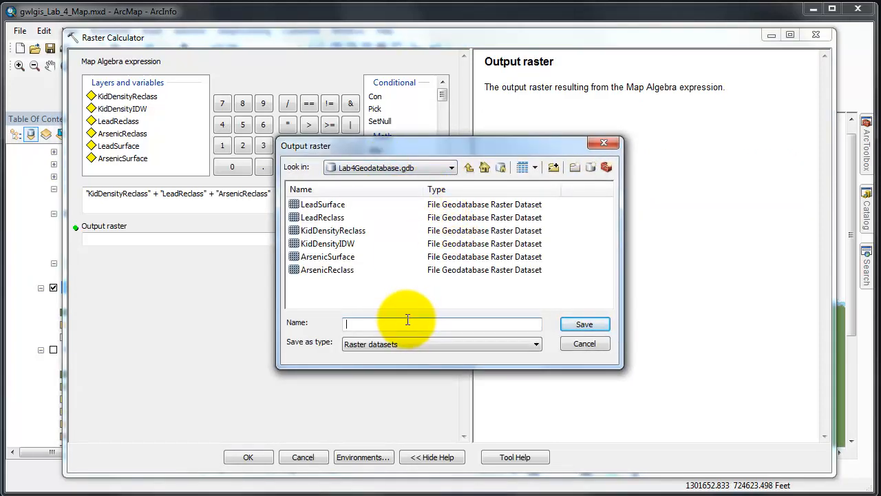
type("ToxicRemediation")
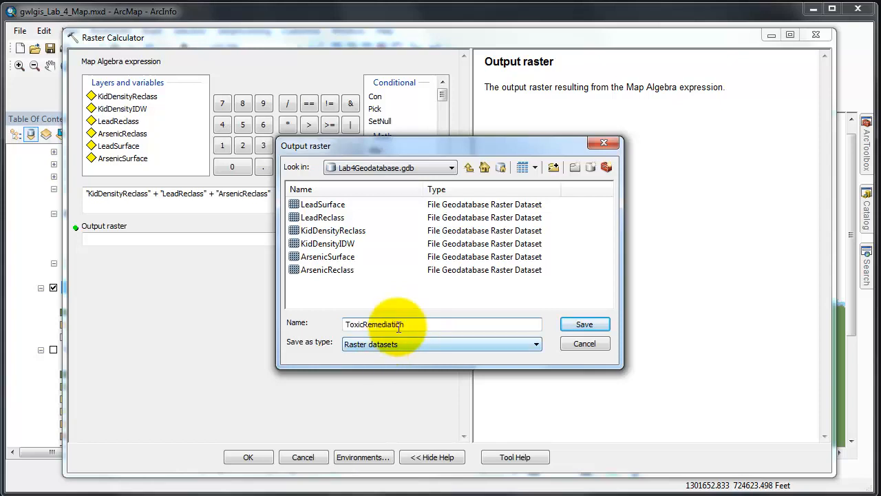
left_click(584, 323)
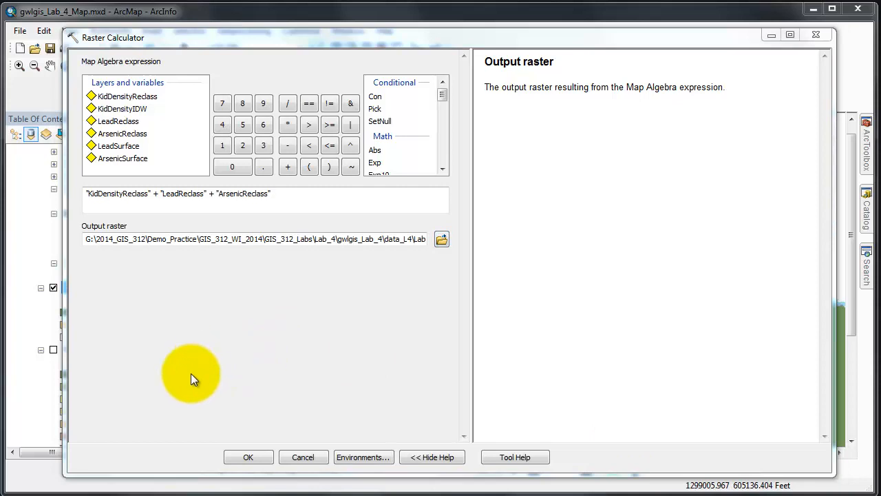
mouse_move(215, 453)
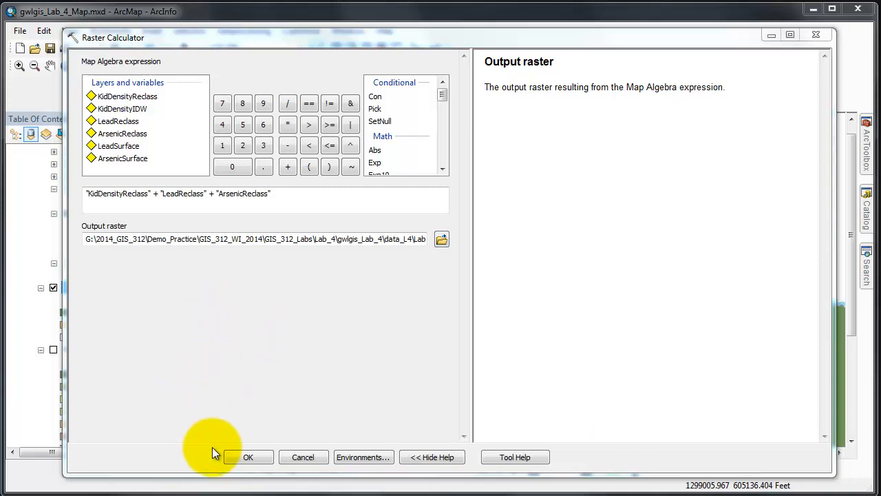
- Run the calculation, producing the ToxicRemediation raster with values 3 to 12
left_click(248, 457)
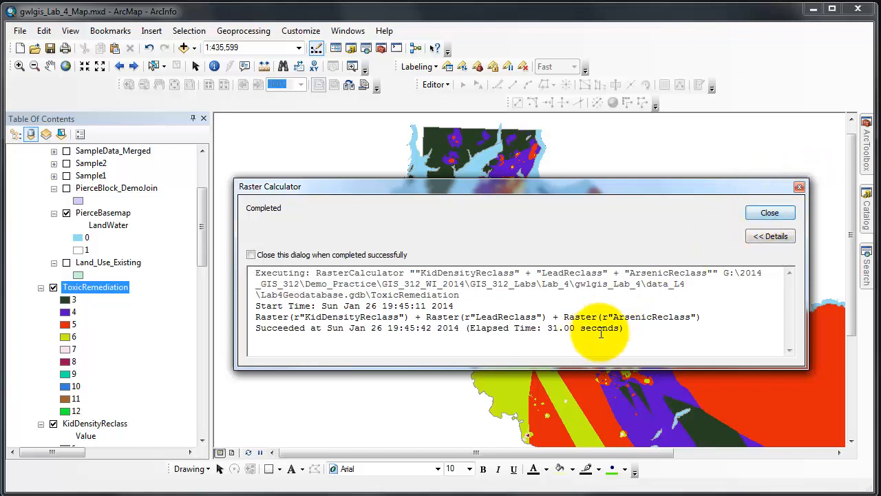
left_click(769, 212)
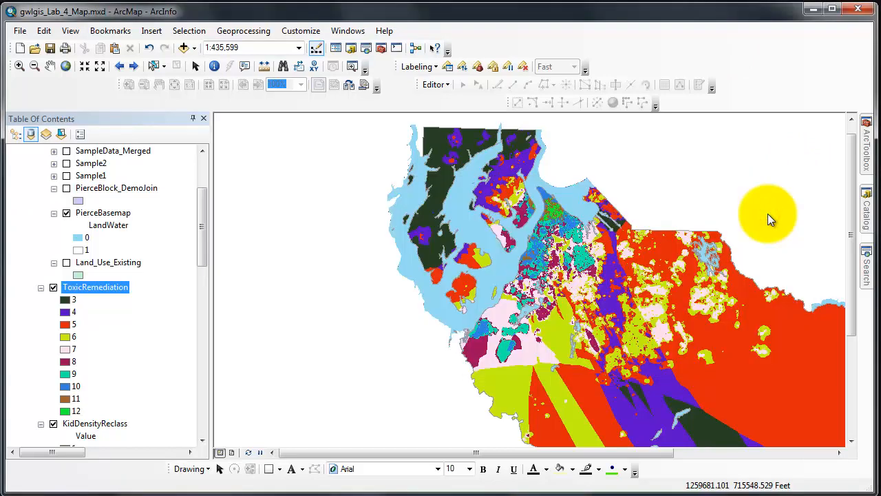
- Symbolize ToxicRemediation with a green-to-tan-to-pink surface colour ramp via its layer properties
right_click(95, 287)
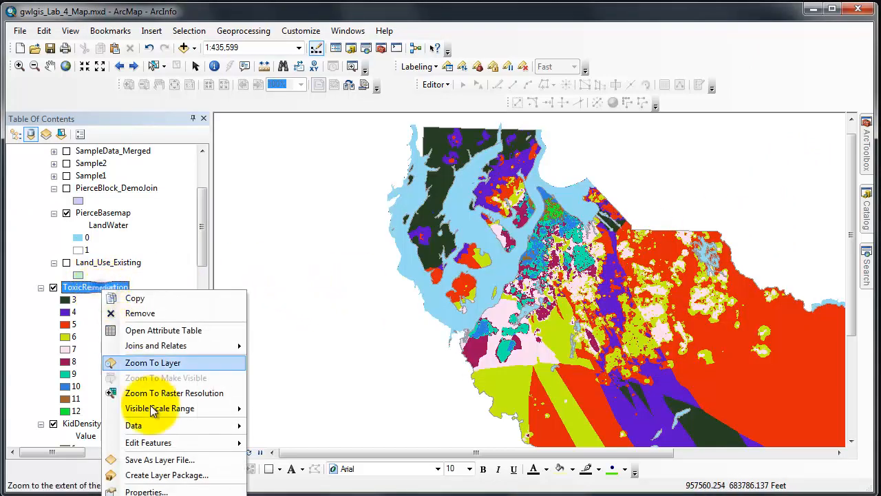
left_click(145, 490)
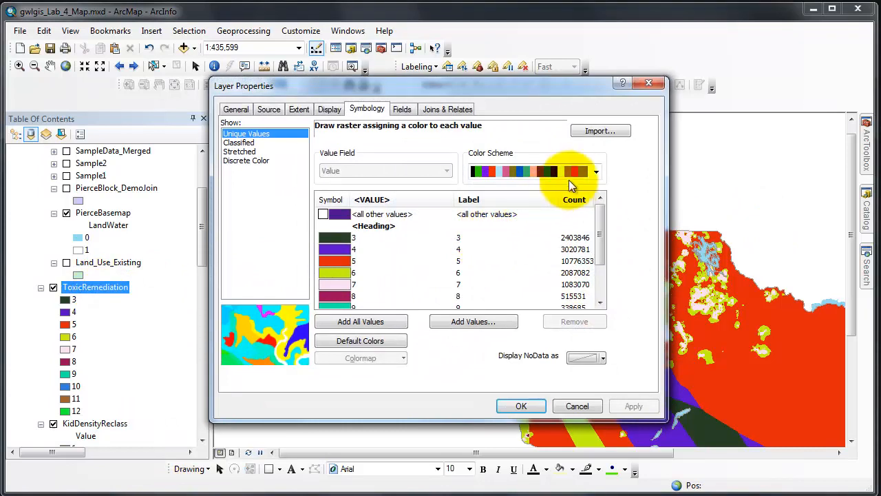
left_click(595, 170)
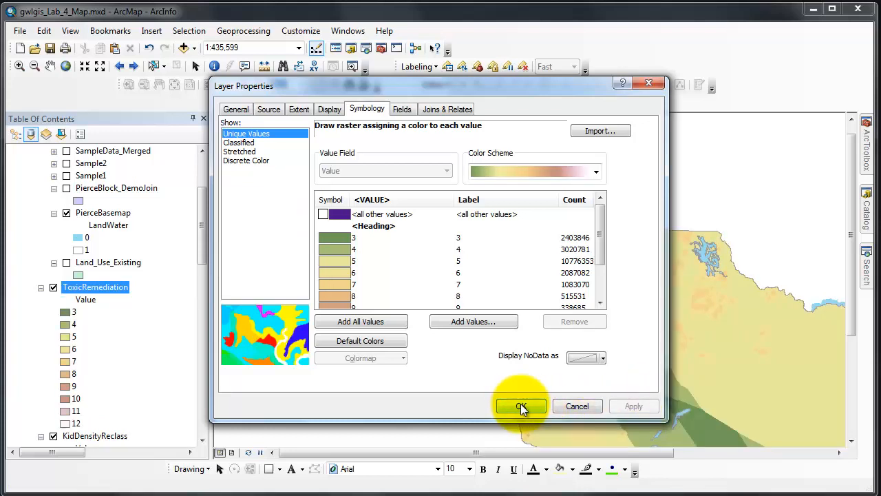
left_click(520, 405)
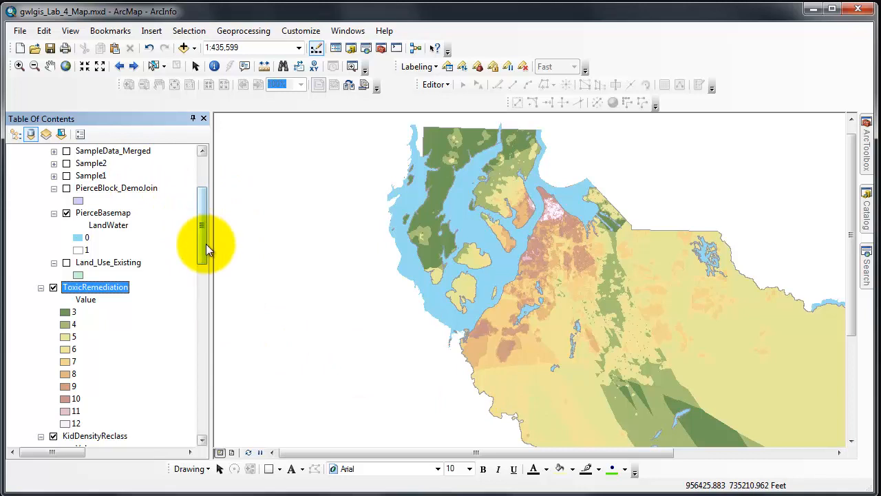
scroll("down", 3)
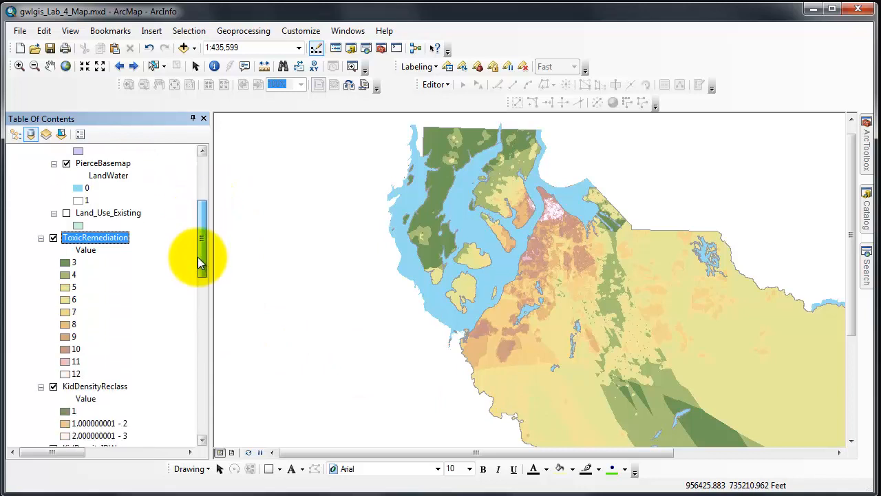